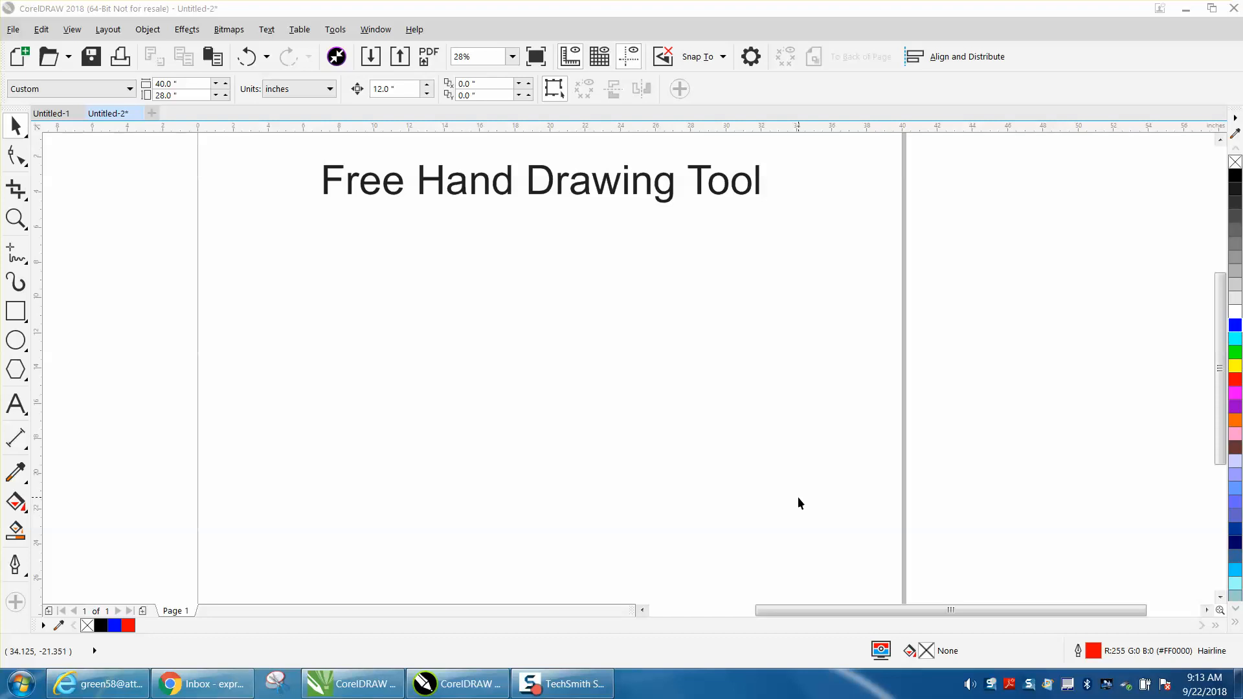
mouse_move(106, 255)
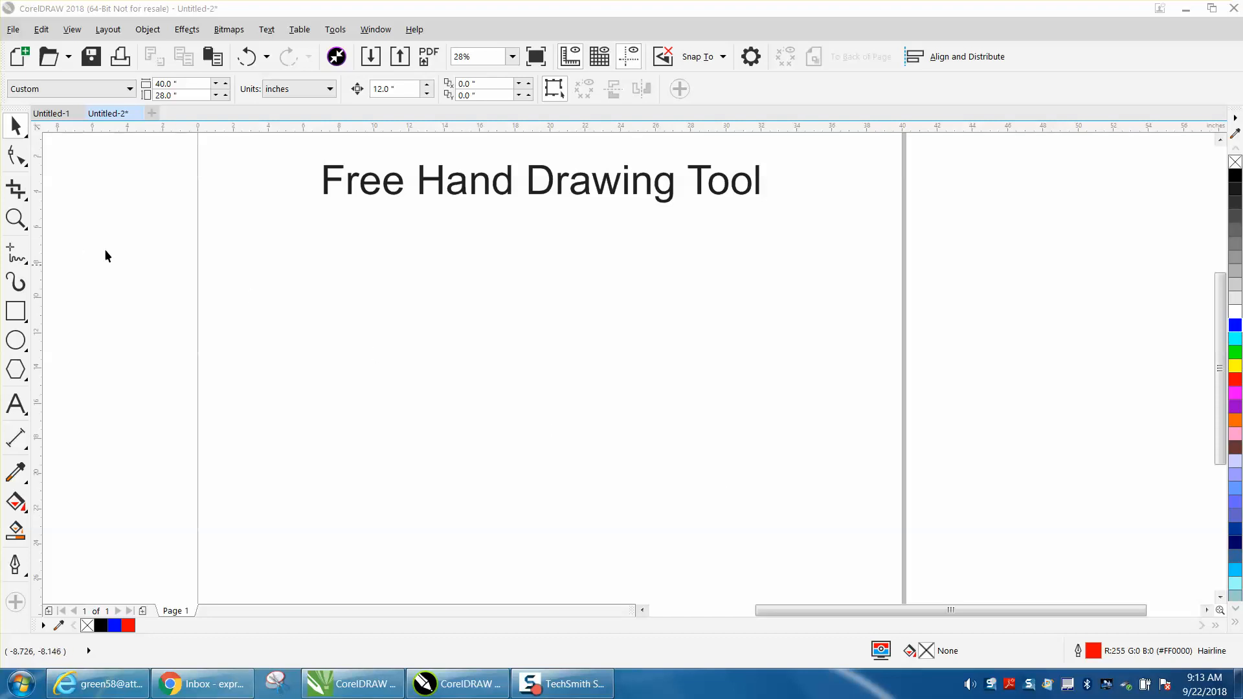
mouse_move(46, 252)
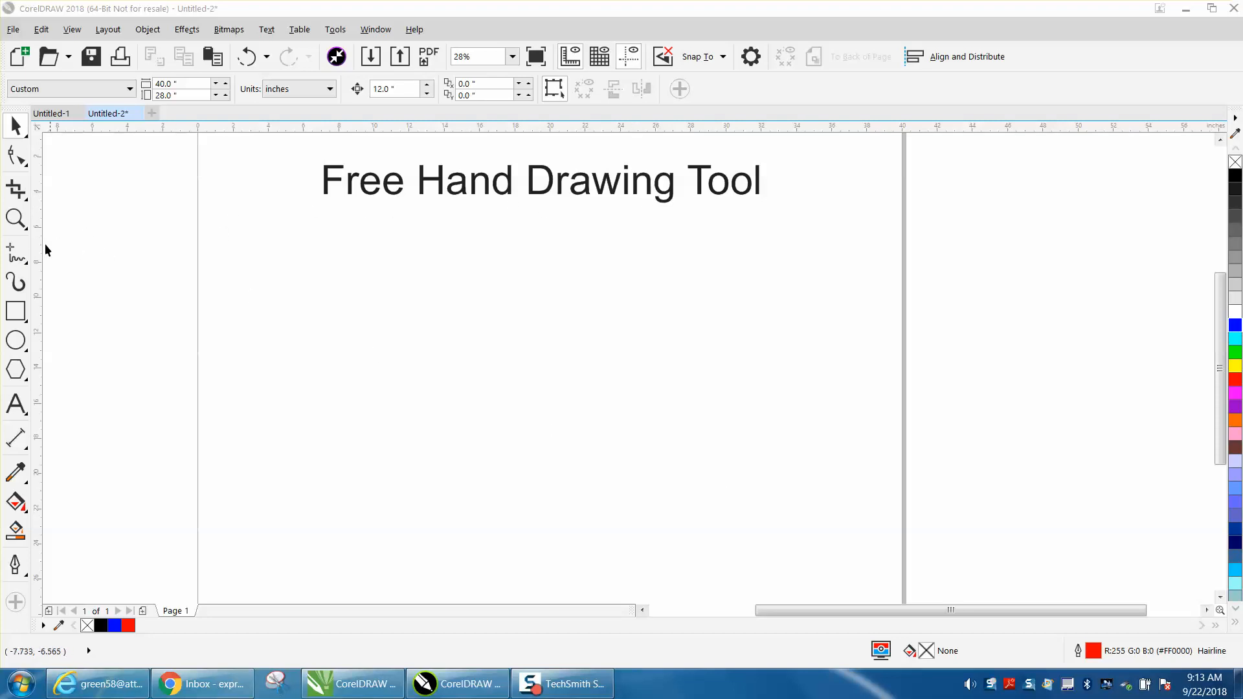
- Pick the Freehand tool from the curve flyout and drag a wavy red curve under the title
left_click(15, 250)
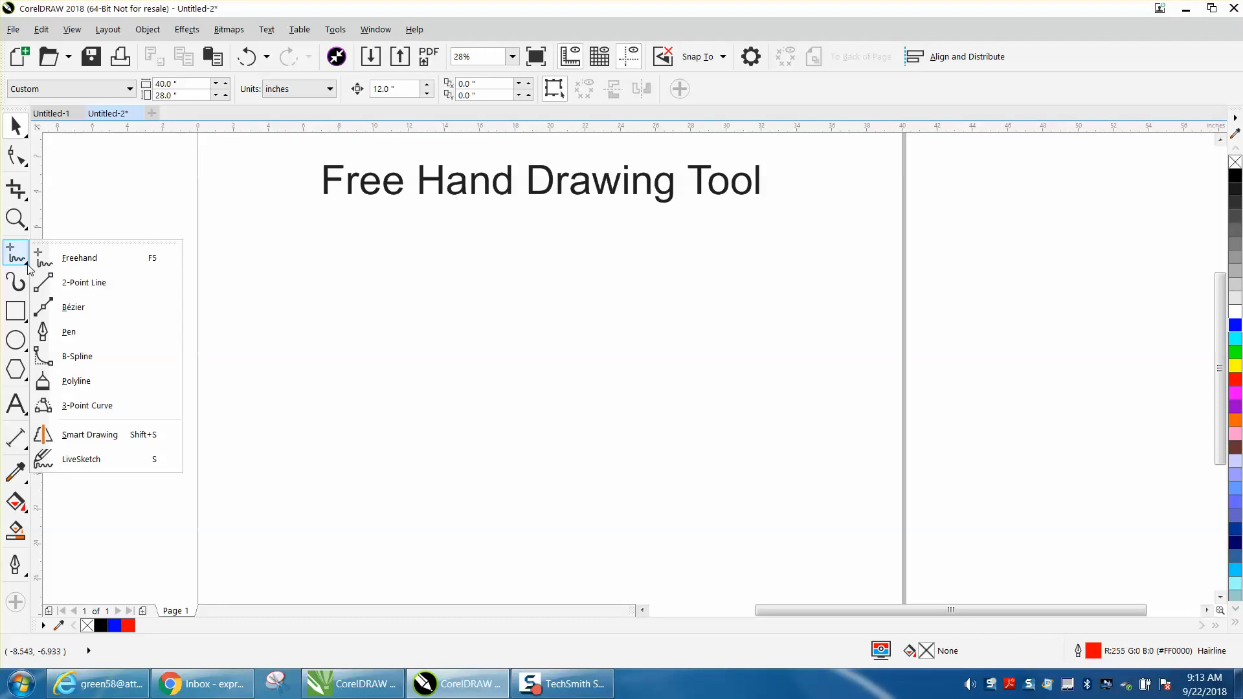
left_click(79, 258)
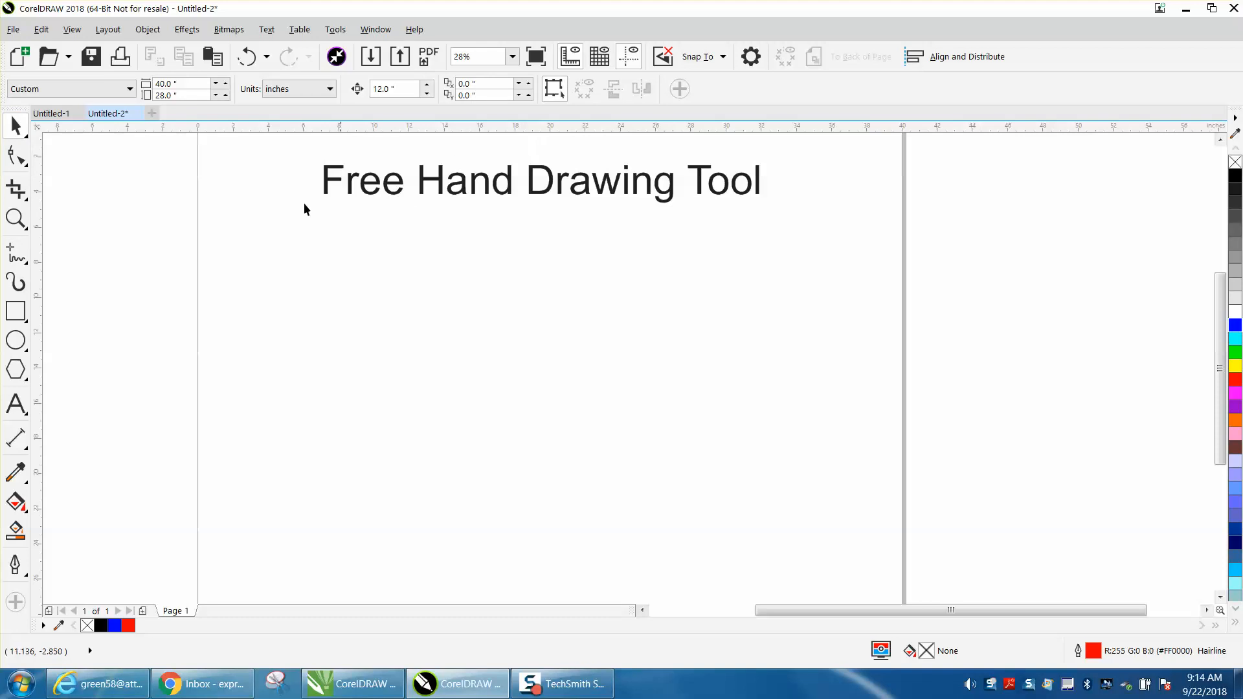
left_click(15, 253)
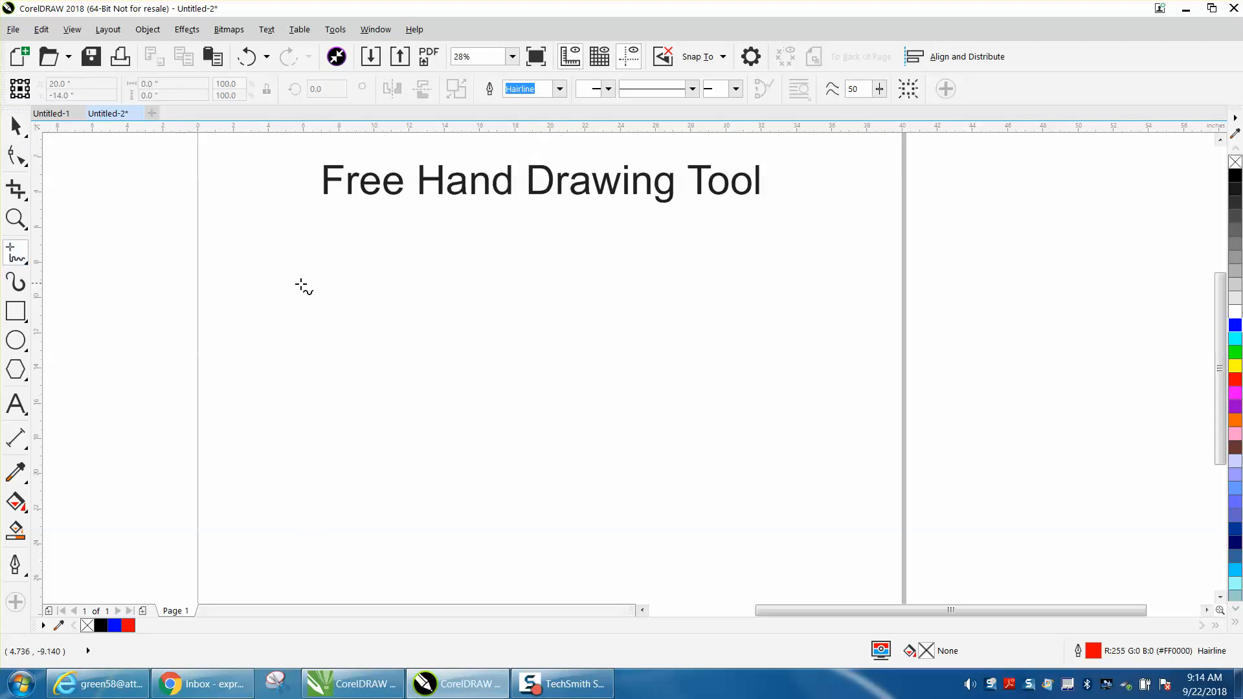
left_click_drag(318, 310, 349, 293)
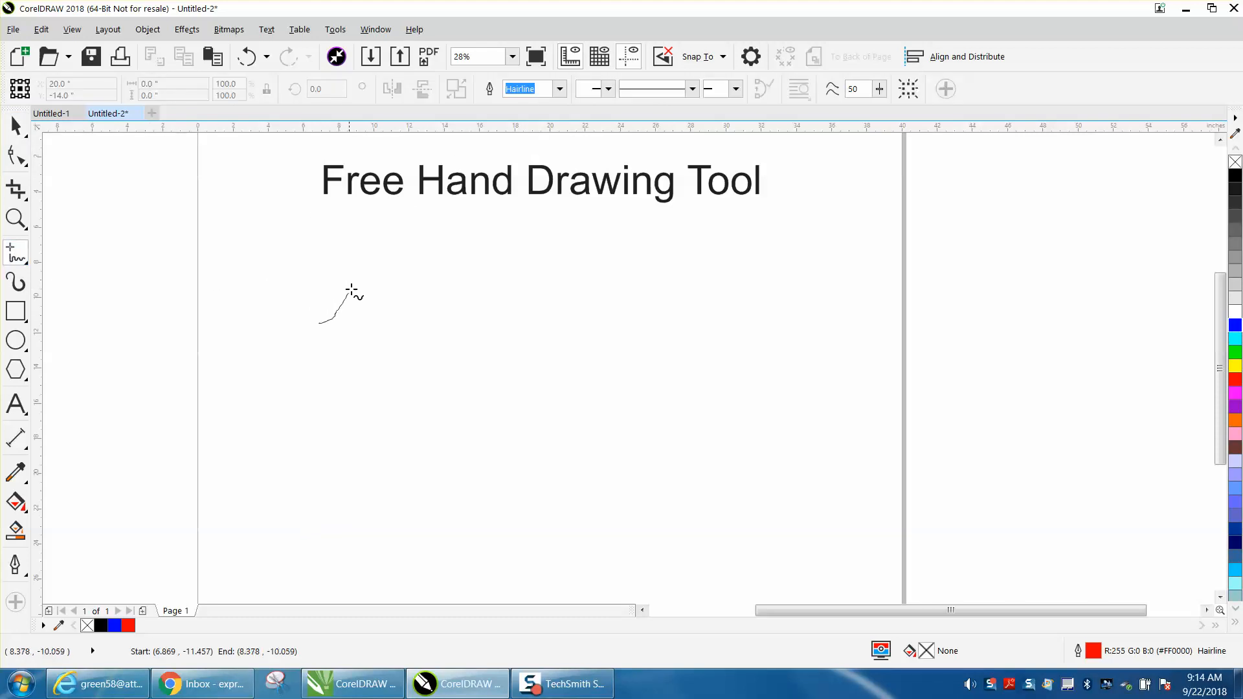
left_click_drag(321, 309, 735, 305)
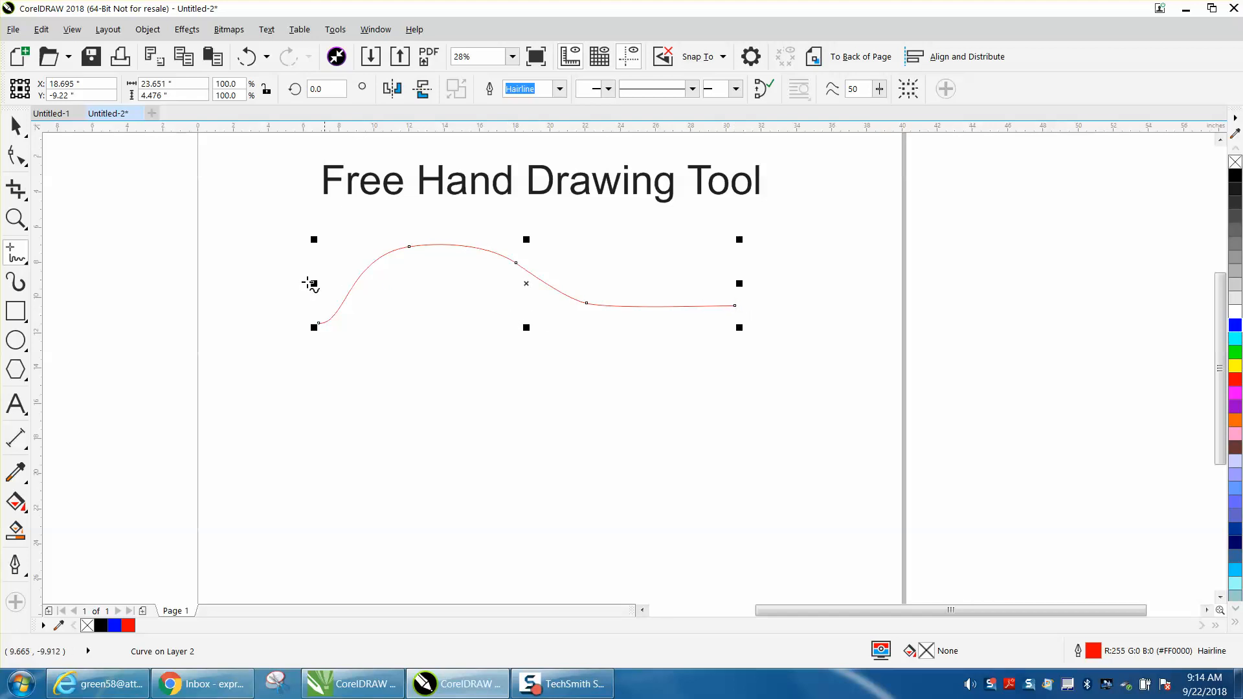
mouse_move(380, 240)
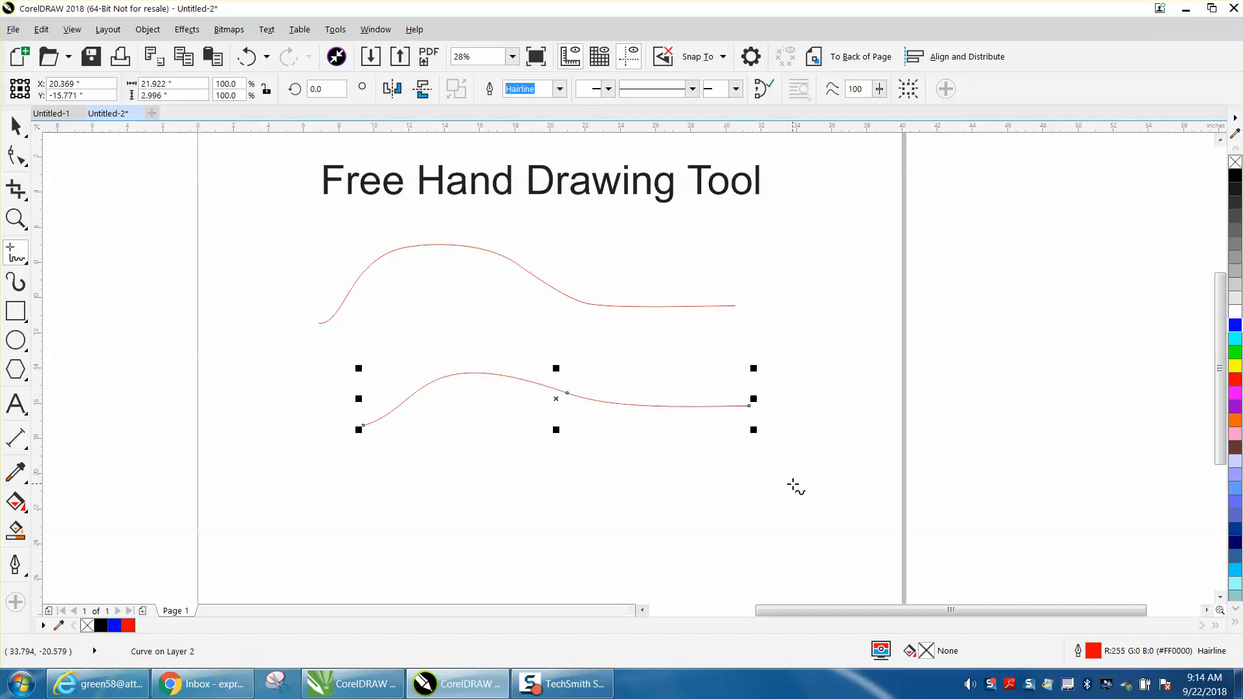
mouse_move(550, 398)
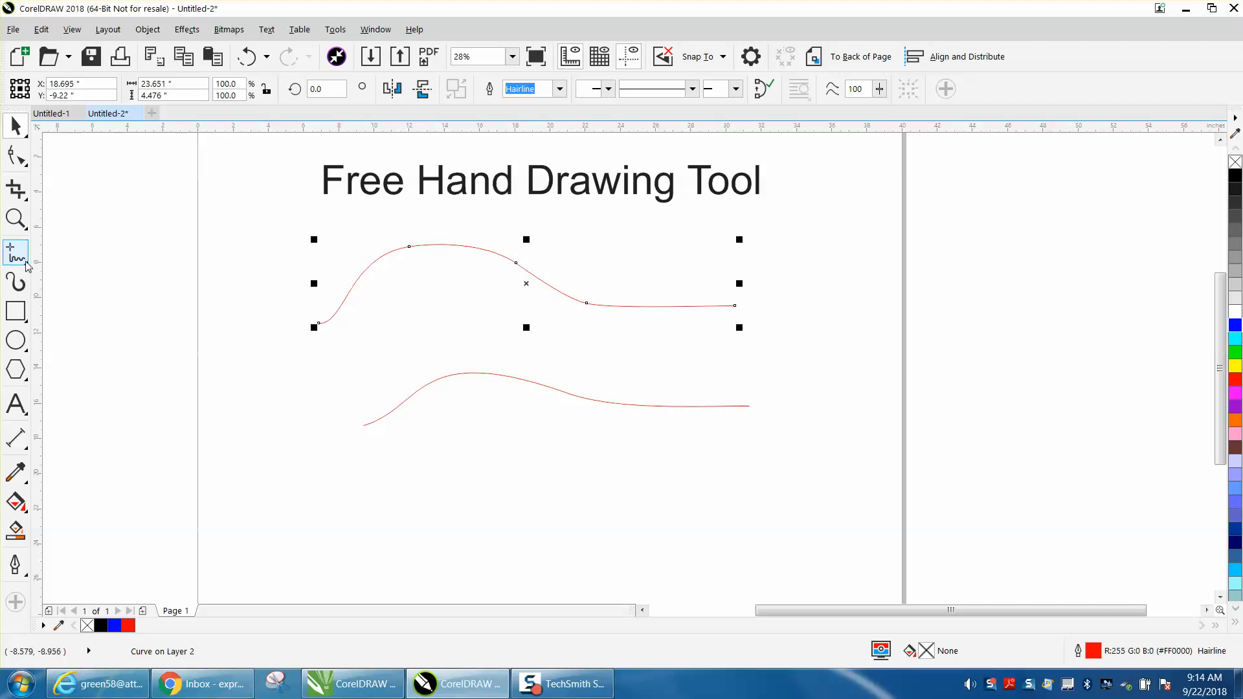
mouse_move(451, 496)
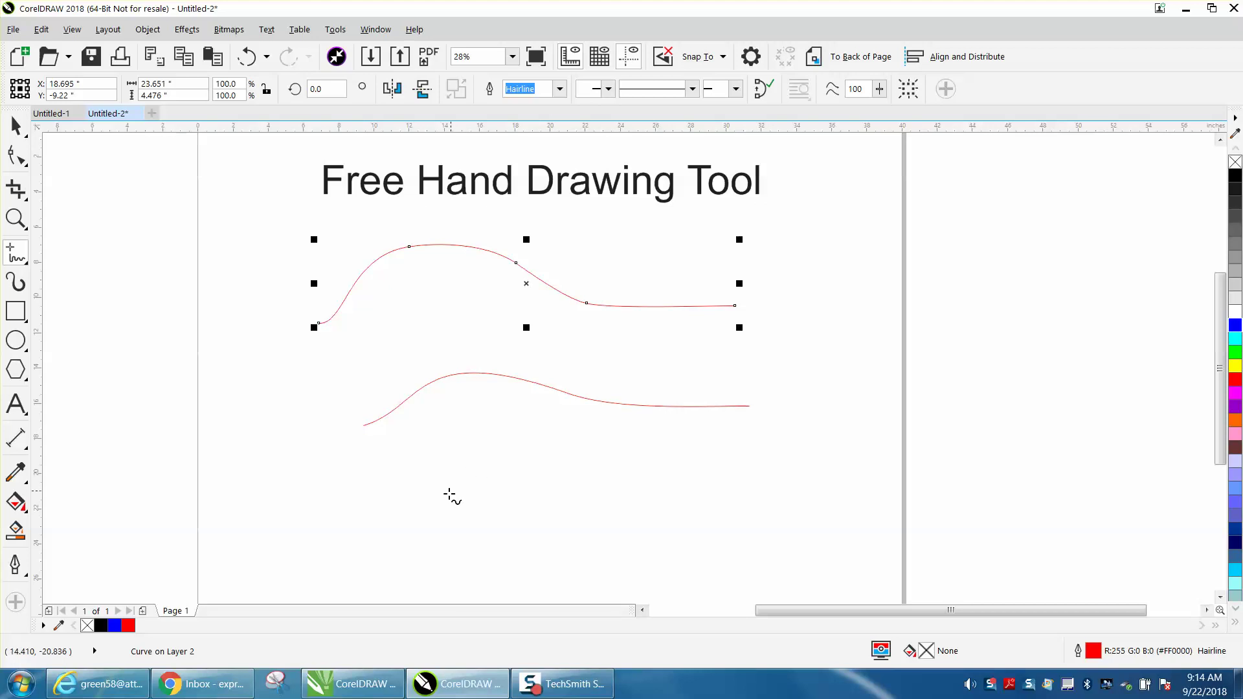
mouse_move(819, 146)
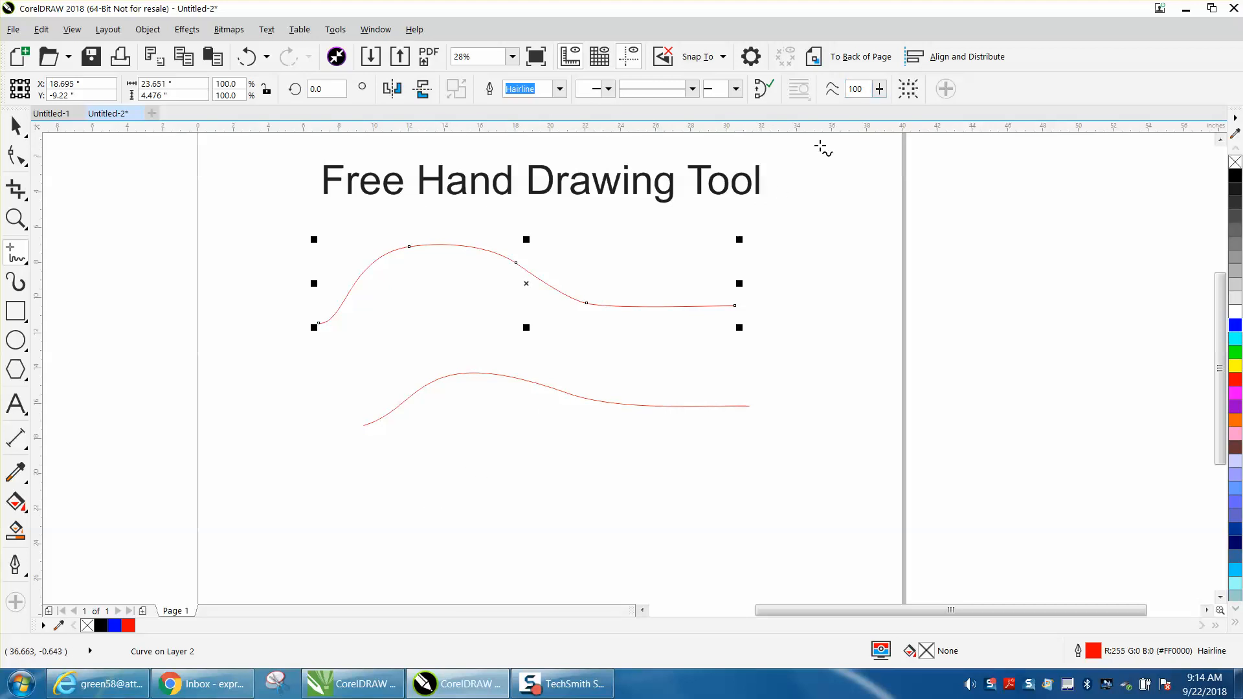
- Drag out a third wavy curve below the second one
left_click_drag(416, 519, 685, 491)
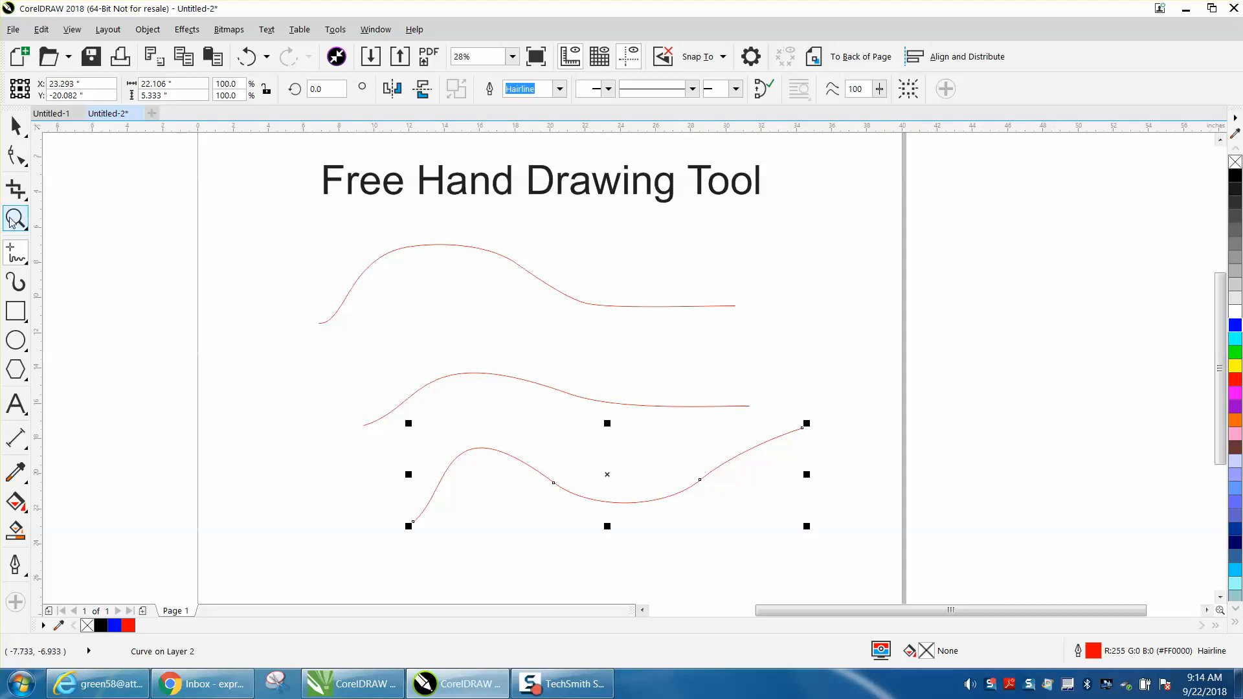
mouse_move(13, 218)
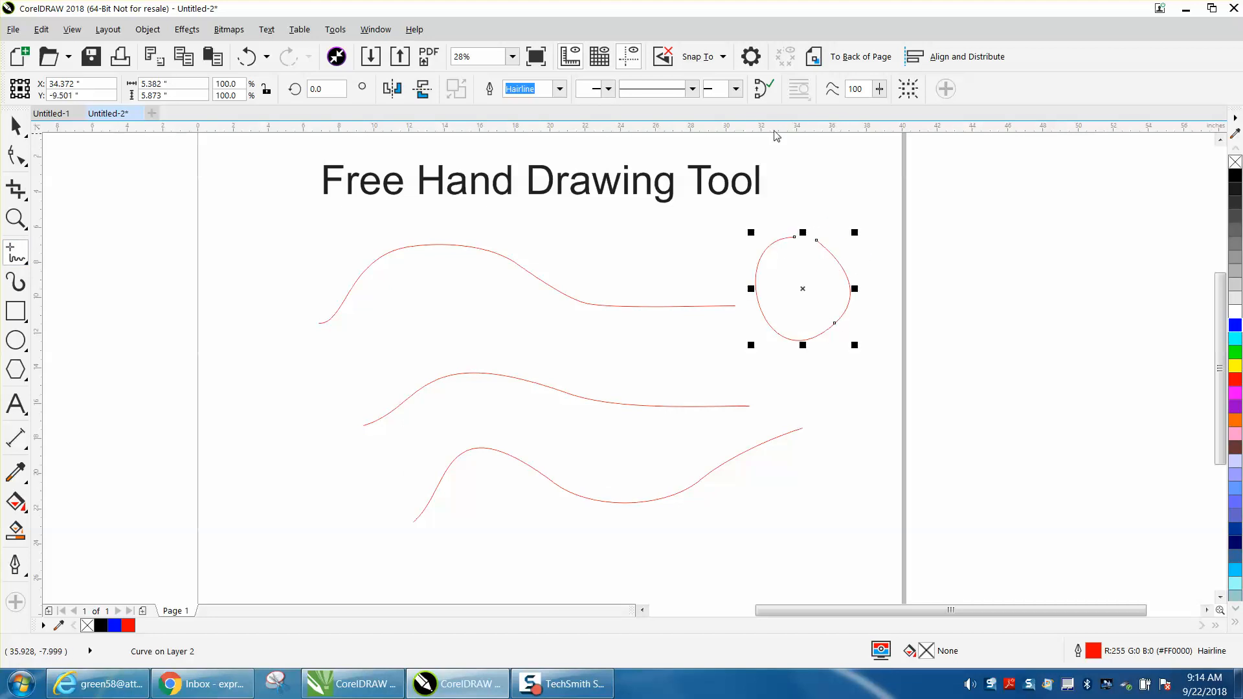
mouse_move(761, 88)
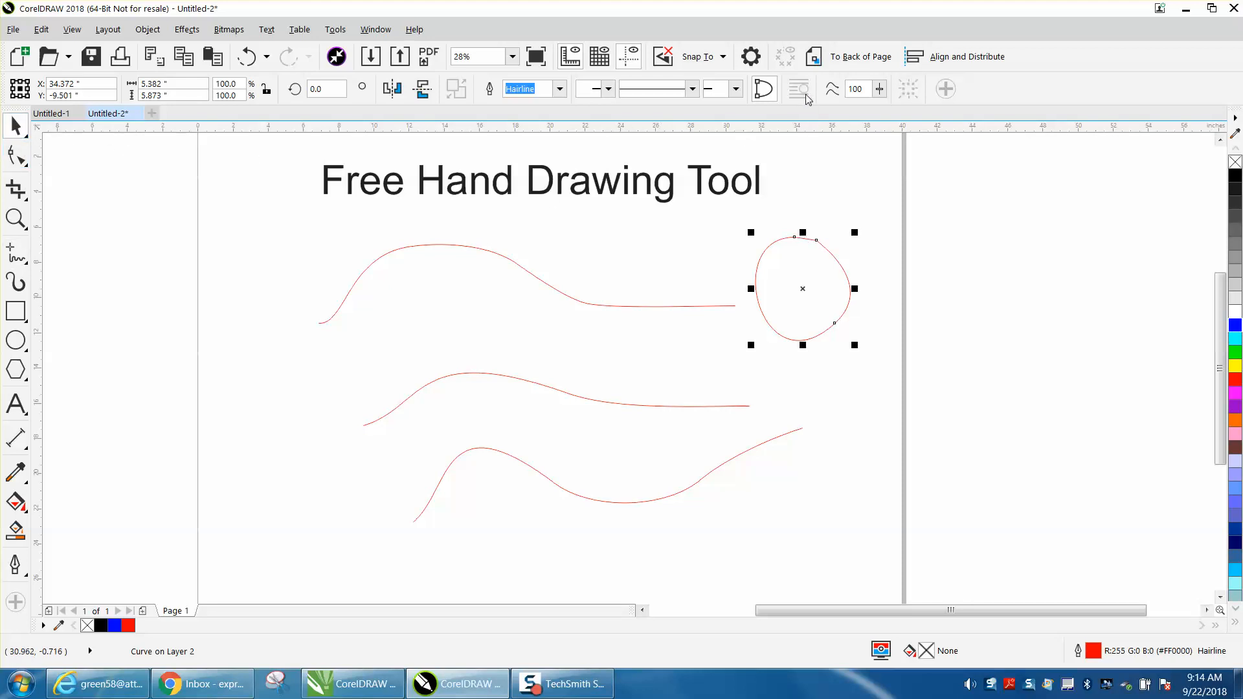
mouse_move(799, 89)
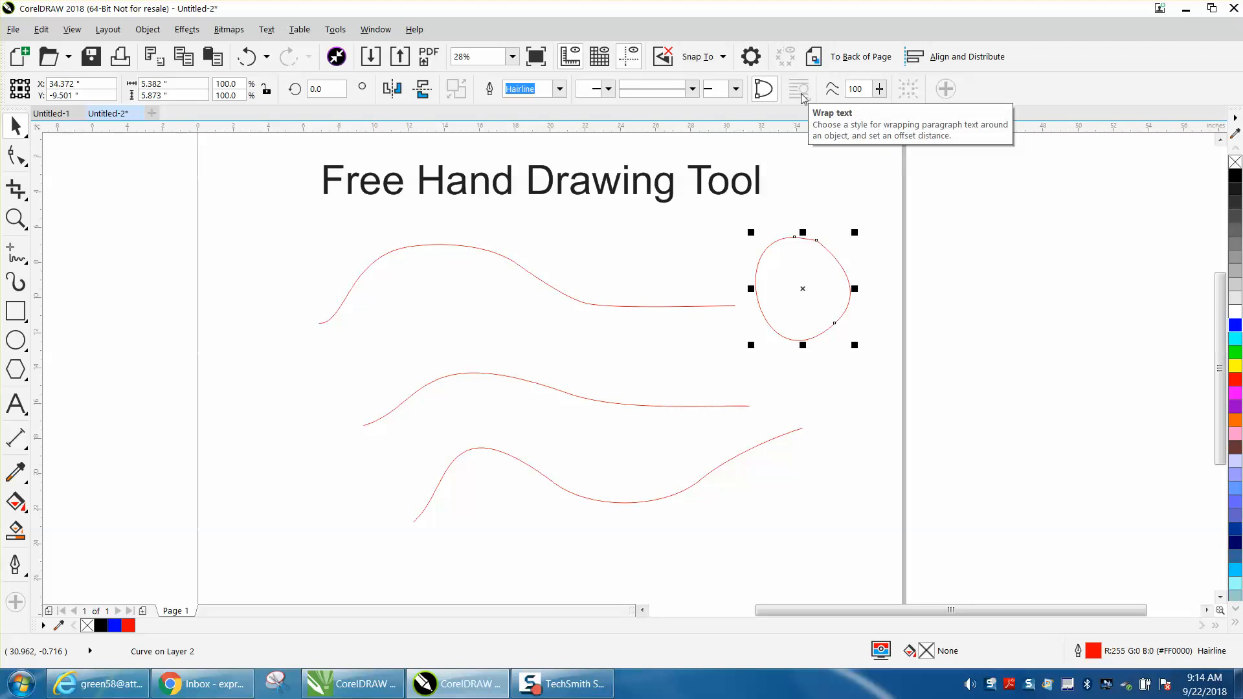
mouse_move(908, 95)
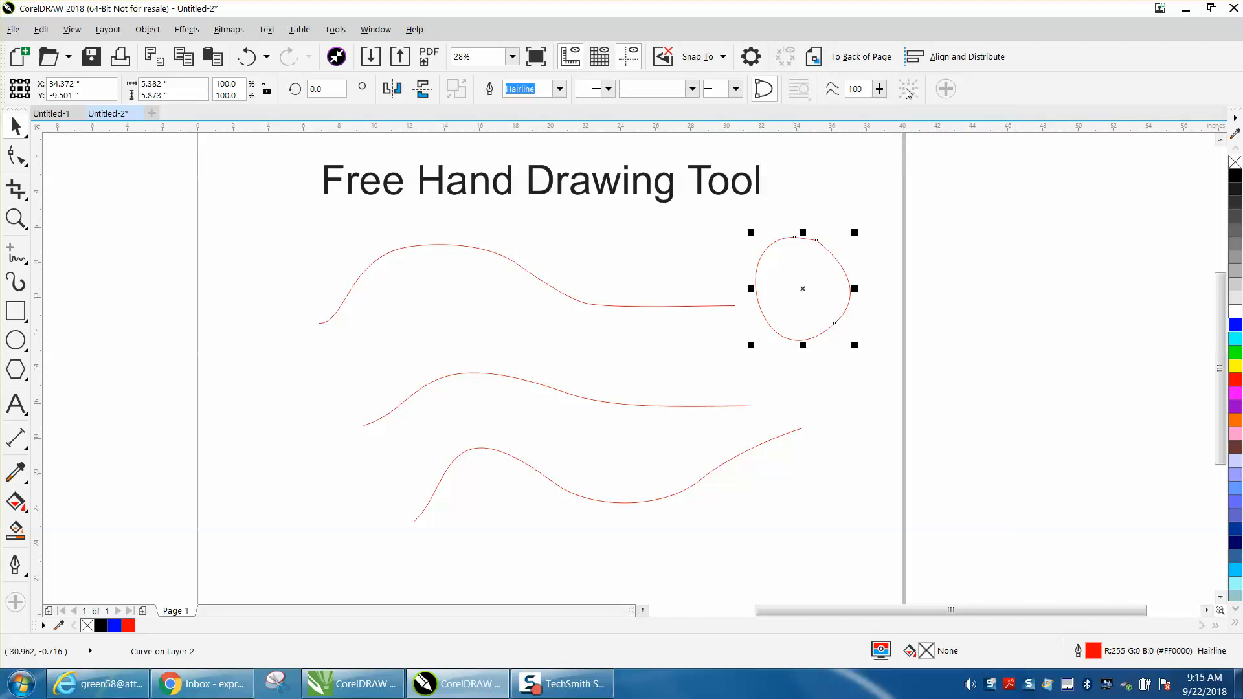
mouse_move(908, 90)
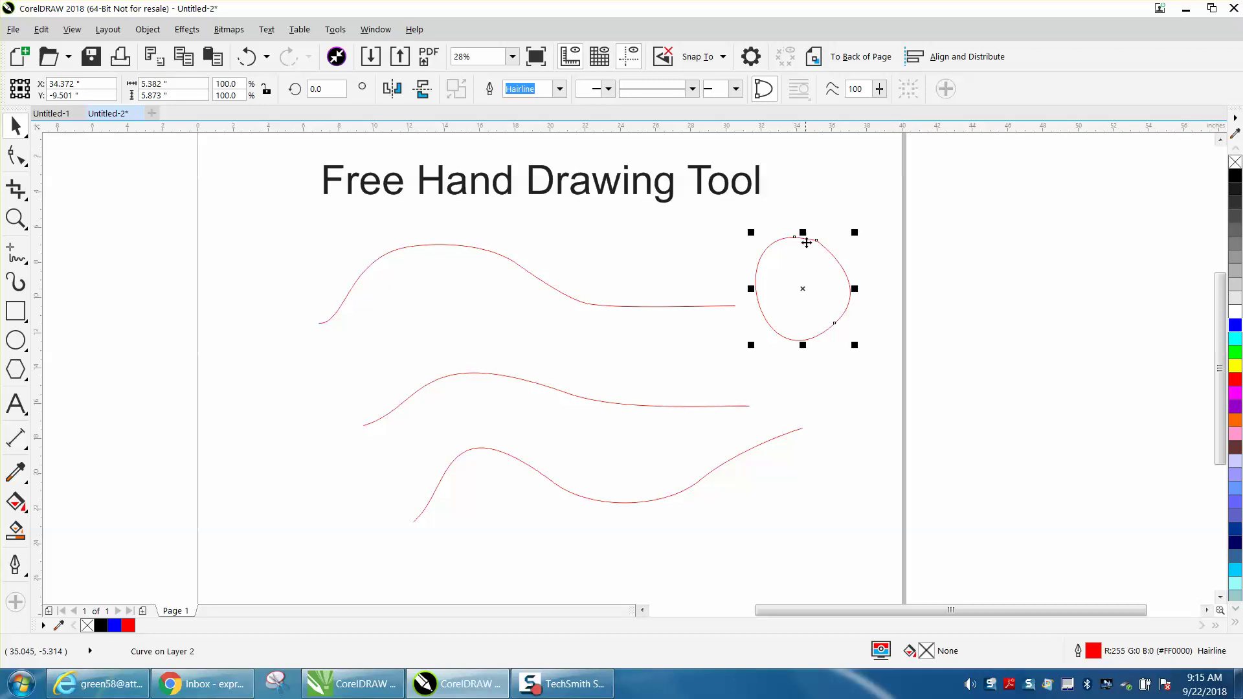
mouse_move(110, 281)
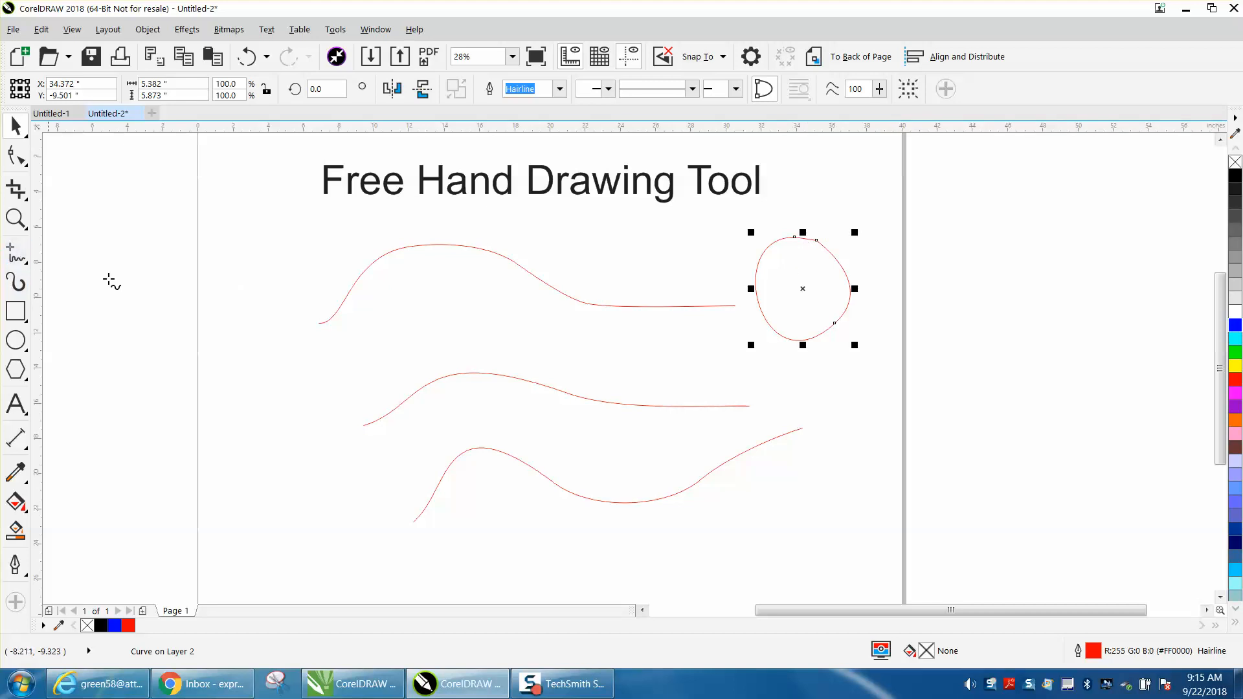
- Drag another freehand curve crossing over the top curve
left_click_drag(352, 337, 710, 269)
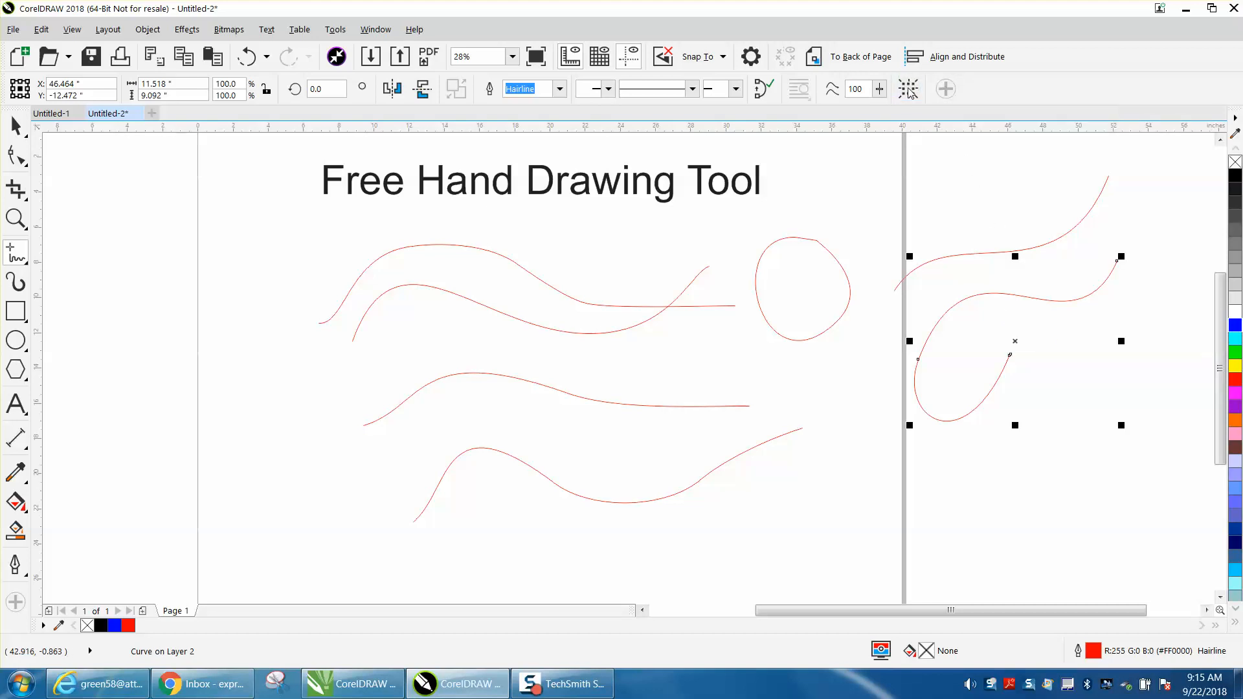
mouse_move(884, 165)
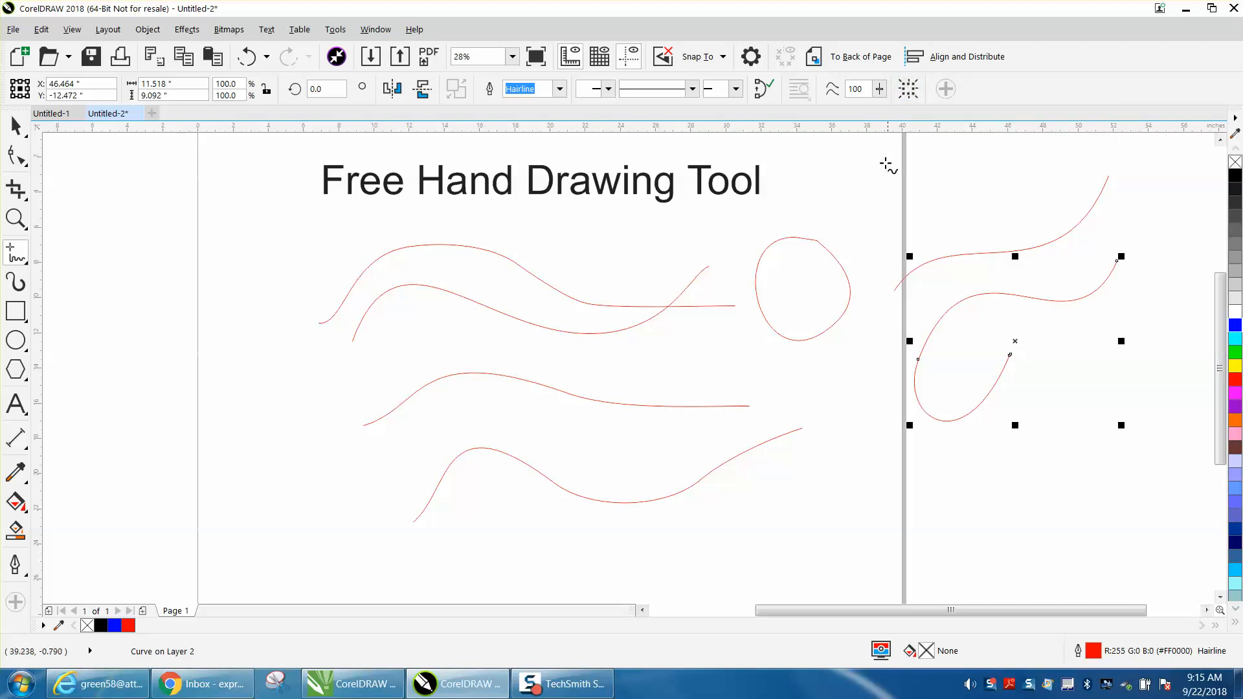
mouse_move(940, 344)
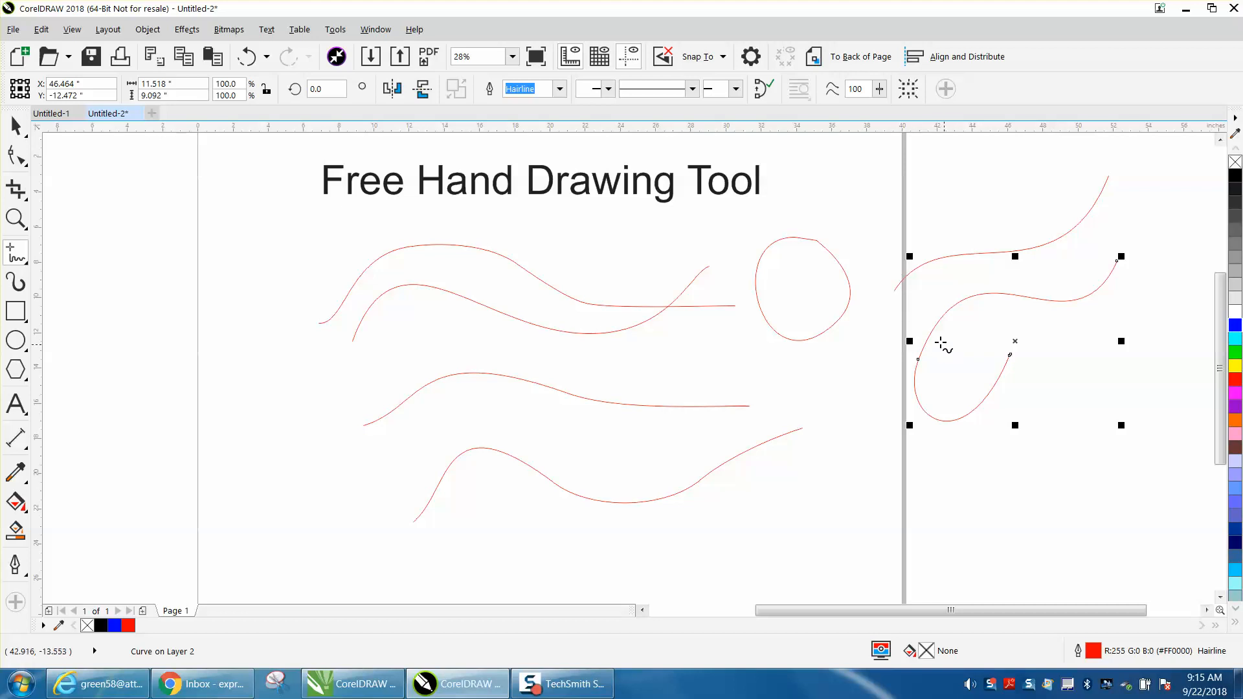
- Zoom in on the off-page curve end, select the curve and set its end arrowhead to None
left_click(609, 89)
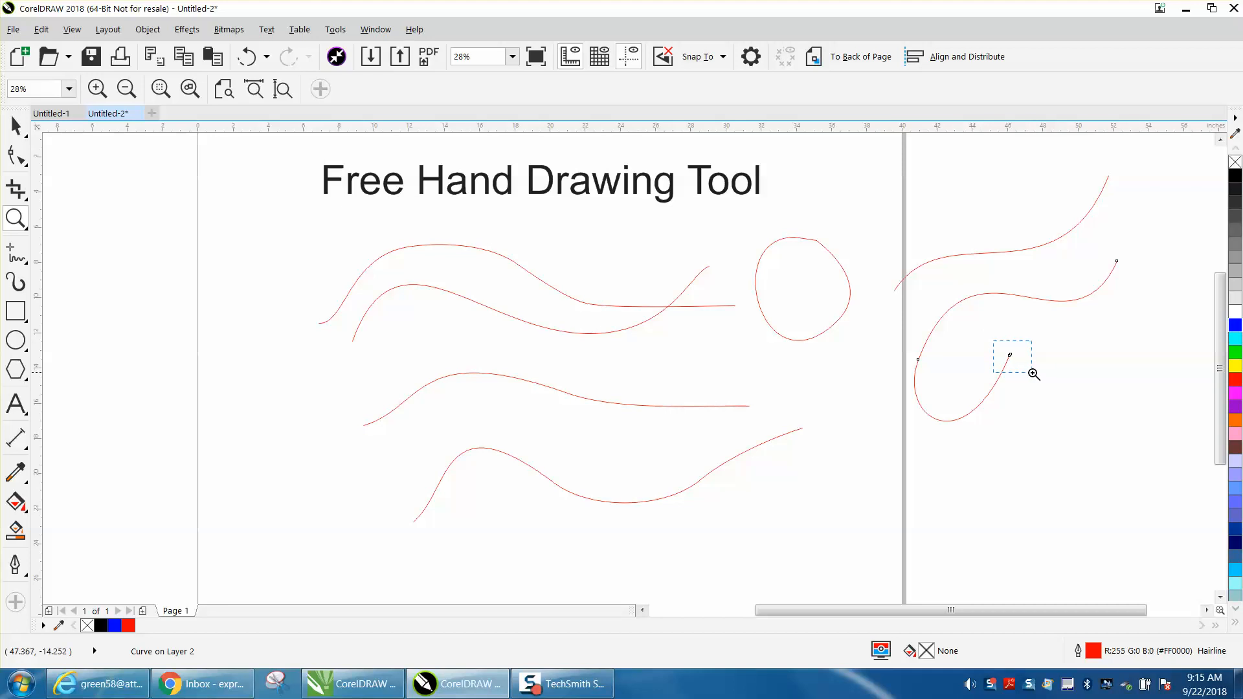
left_click(1033, 375)
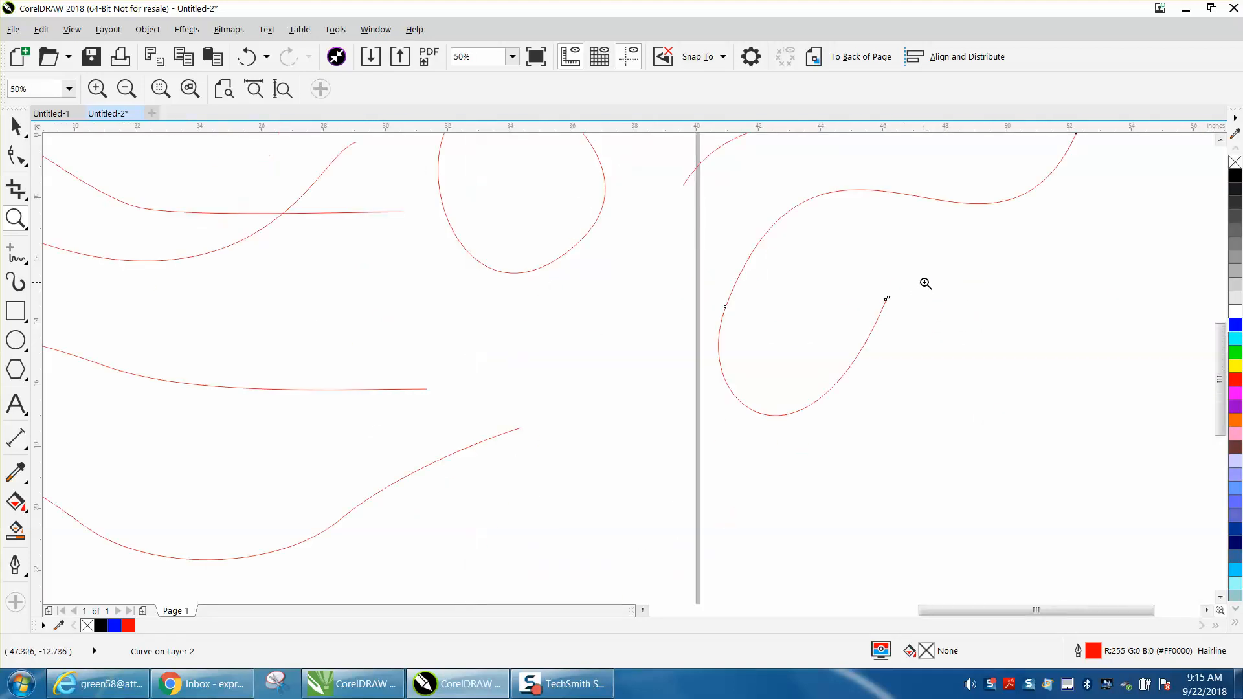
left_click(926, 283)
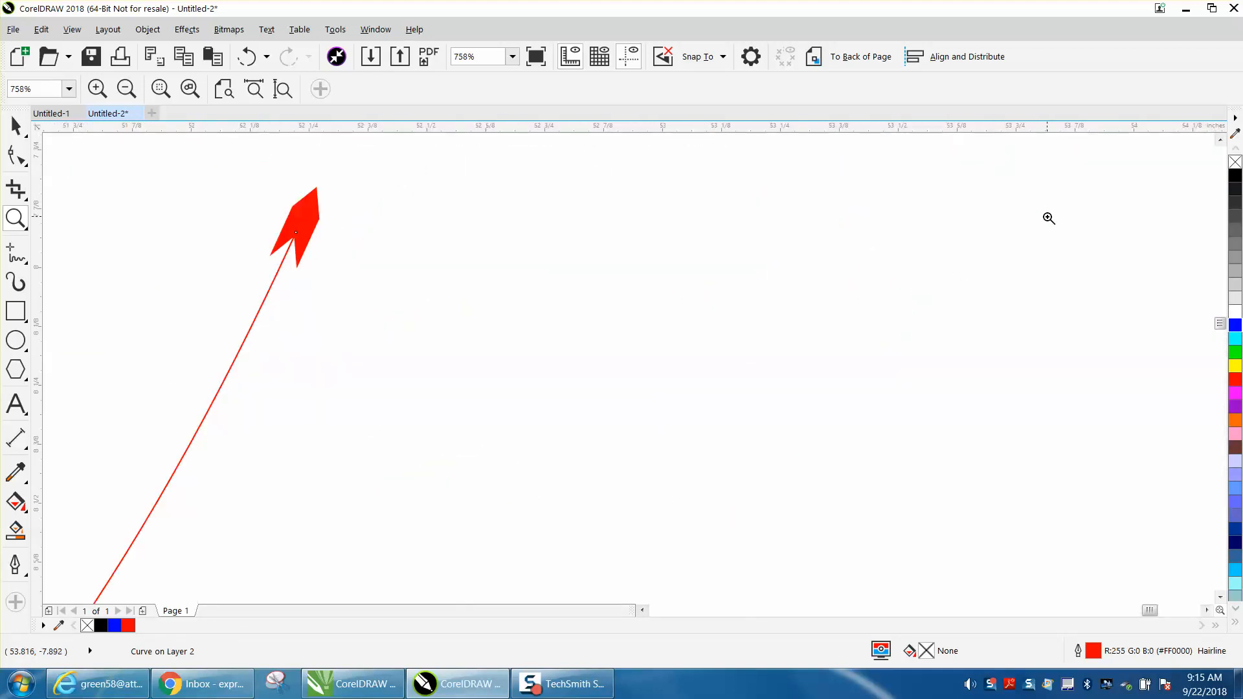
left_click(298, 232)
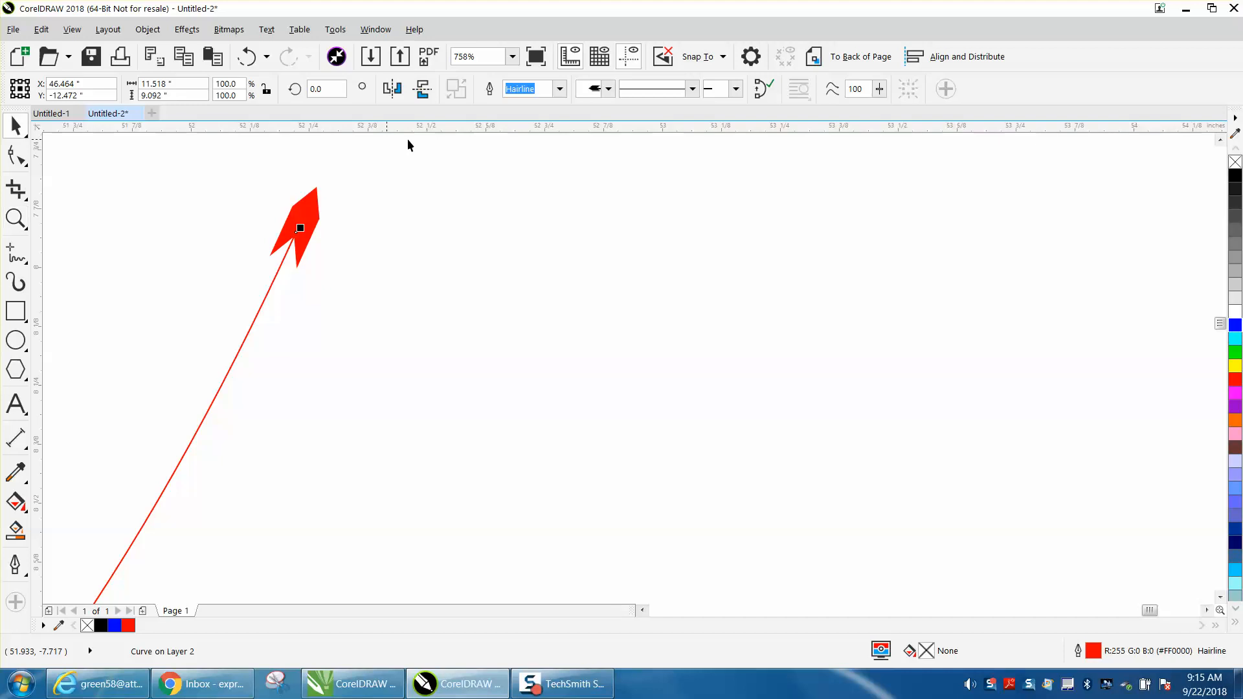
left_click(607, 89)
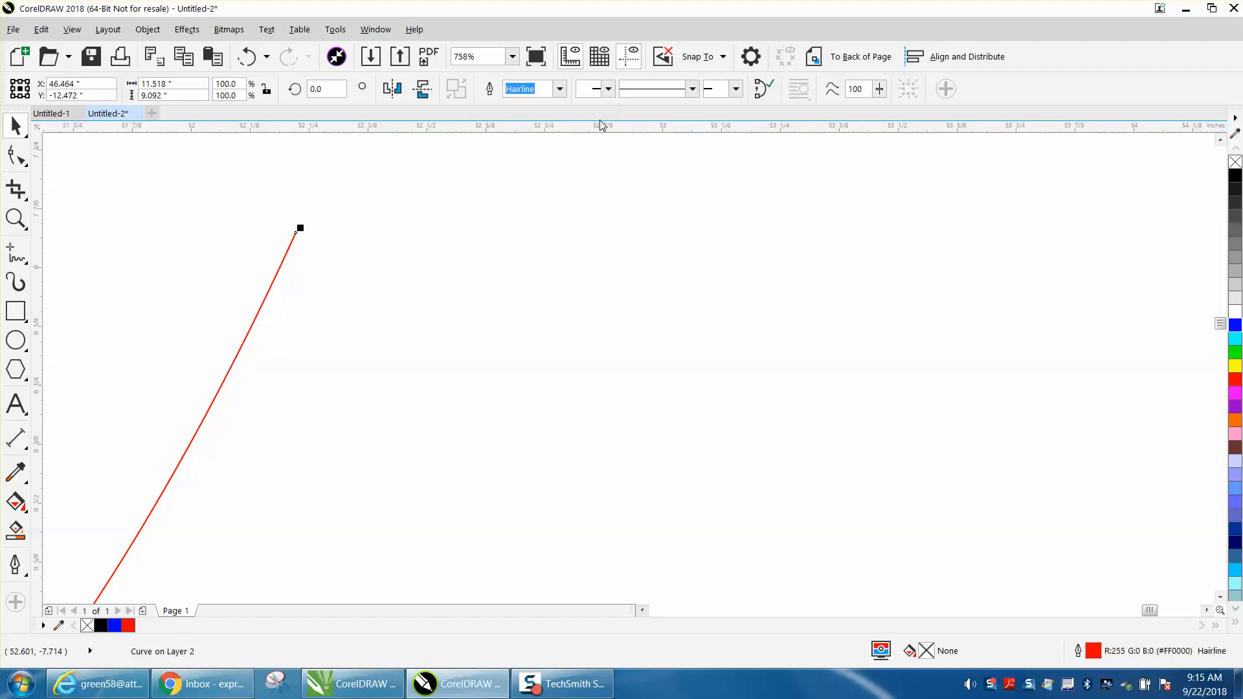
mouse_move(825, 141)
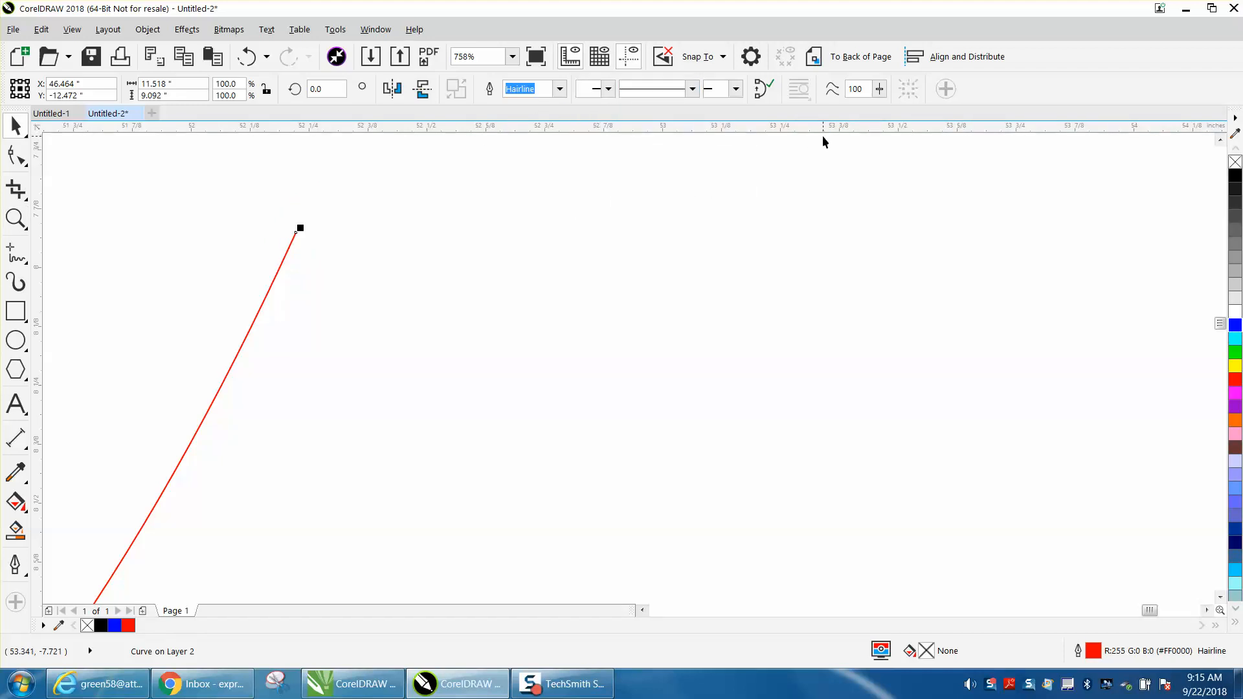